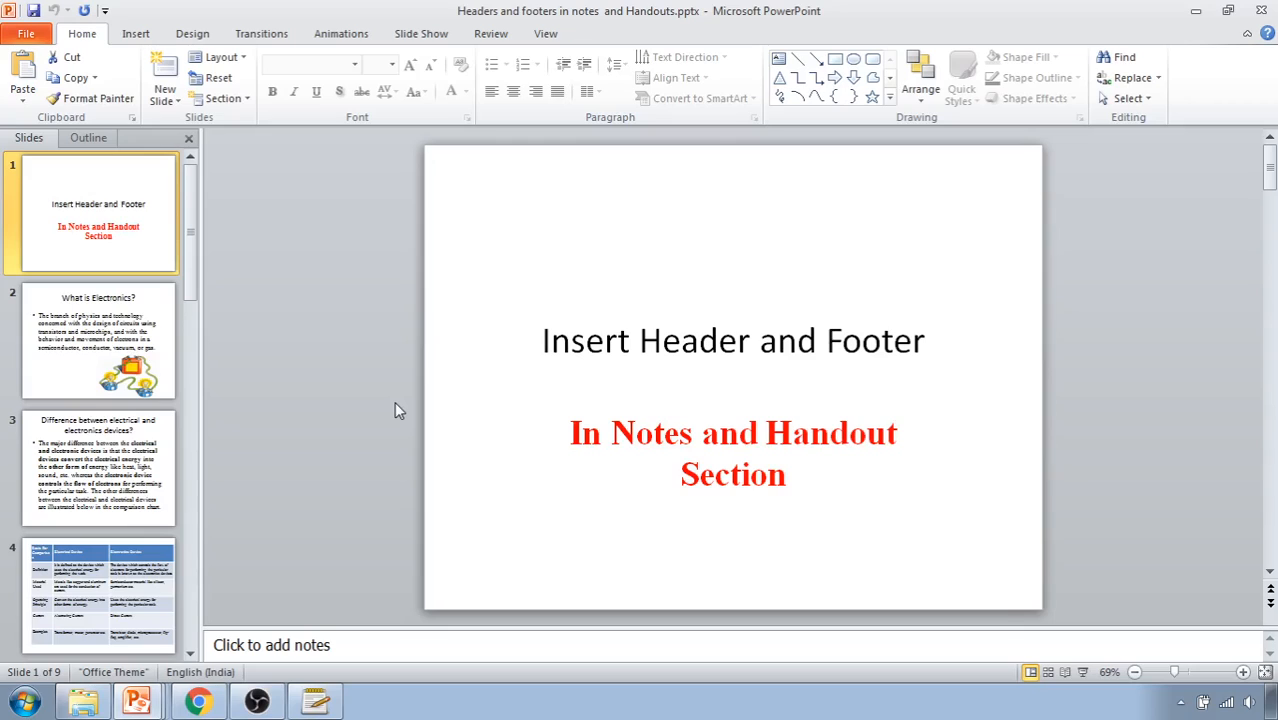
mouse_move(376, 144)
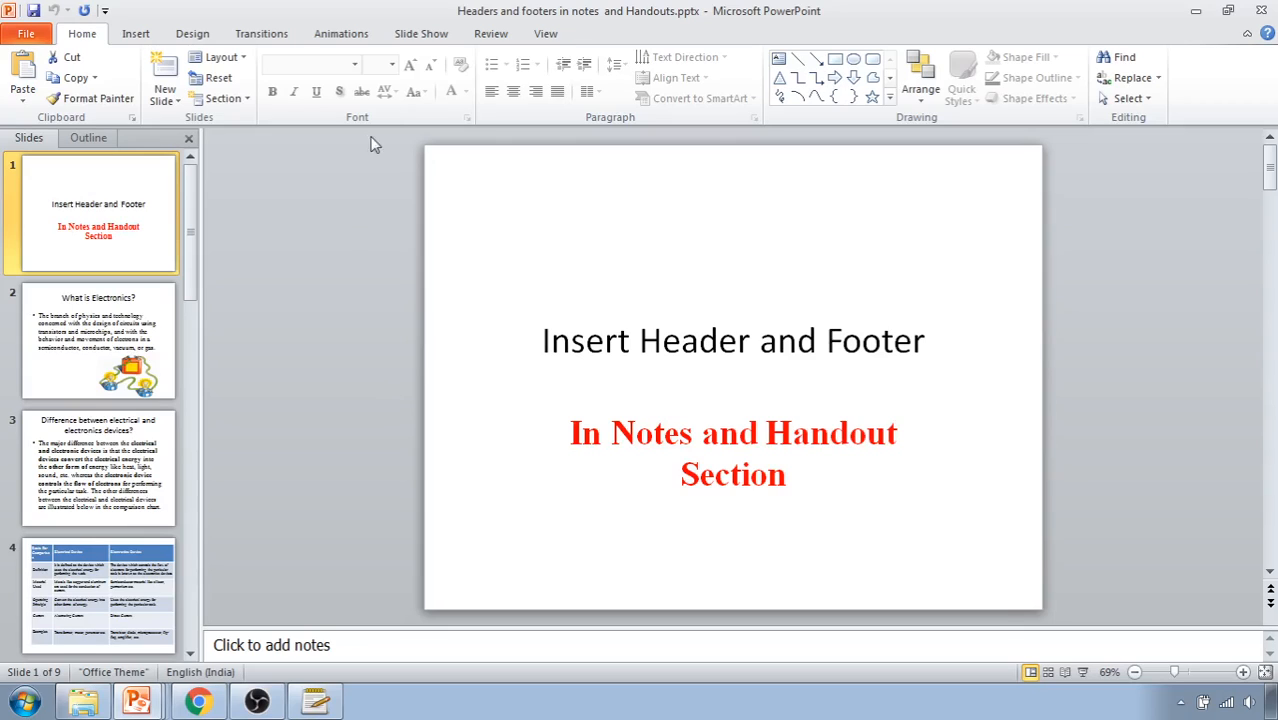
mouse_move(596, 44)
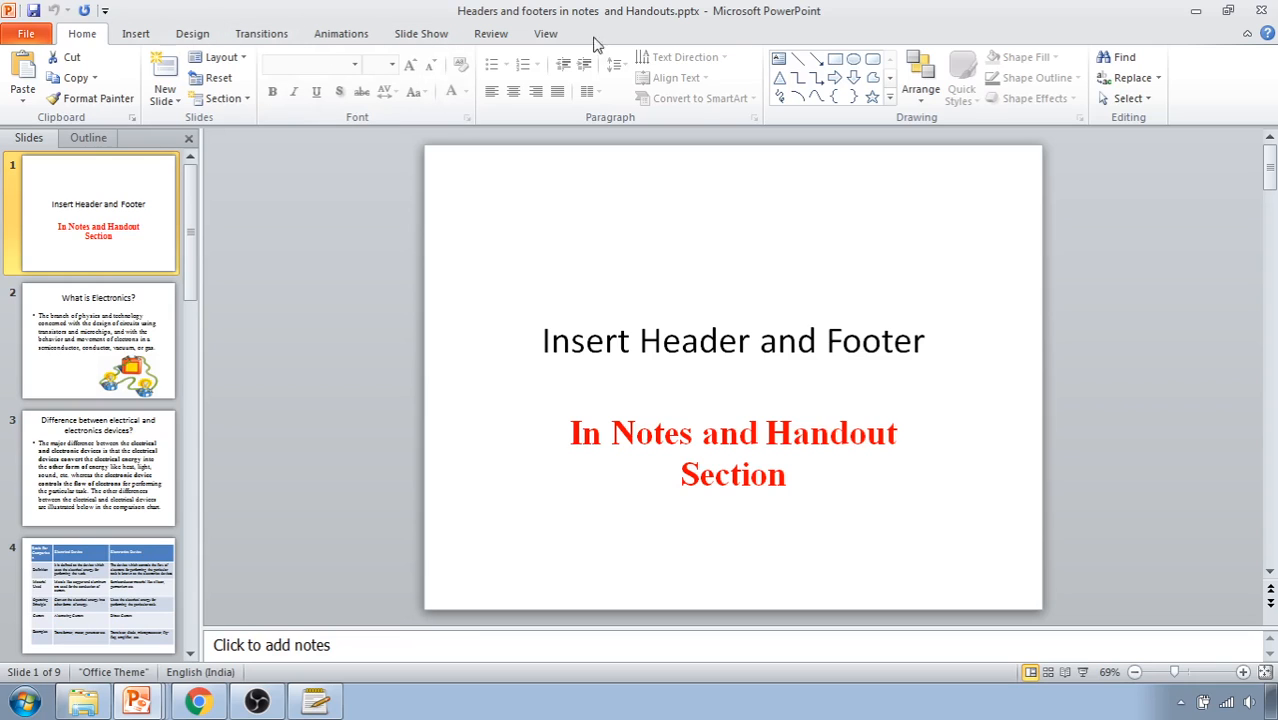
- Switch the presentation to Notes Page view on the first slide
left_click(544, 32)
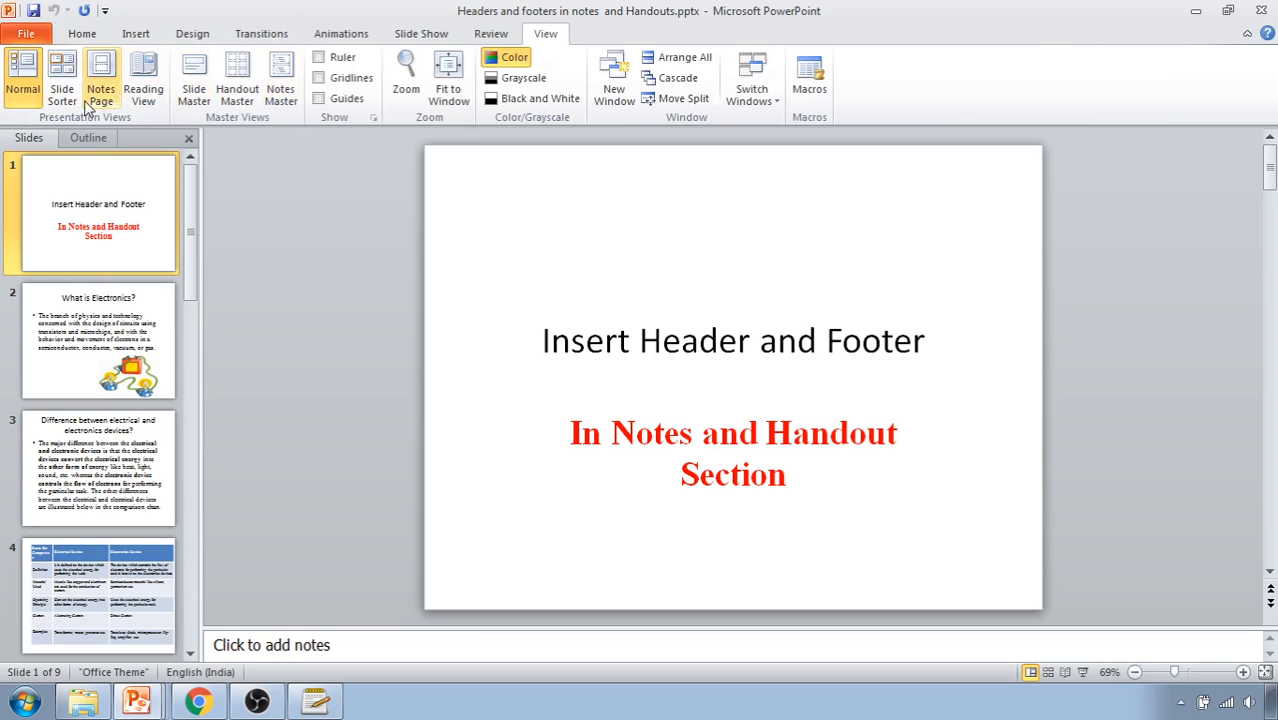
mouse_move(100, 76)
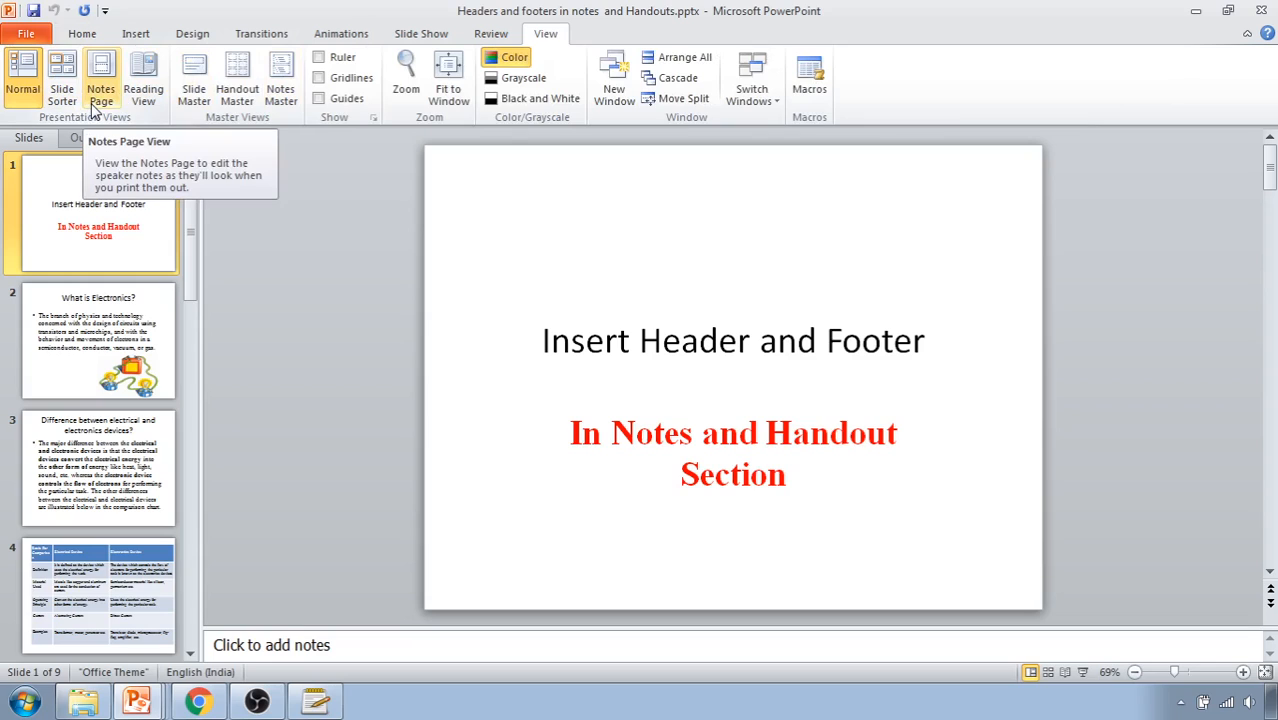
left_click(100, 76)
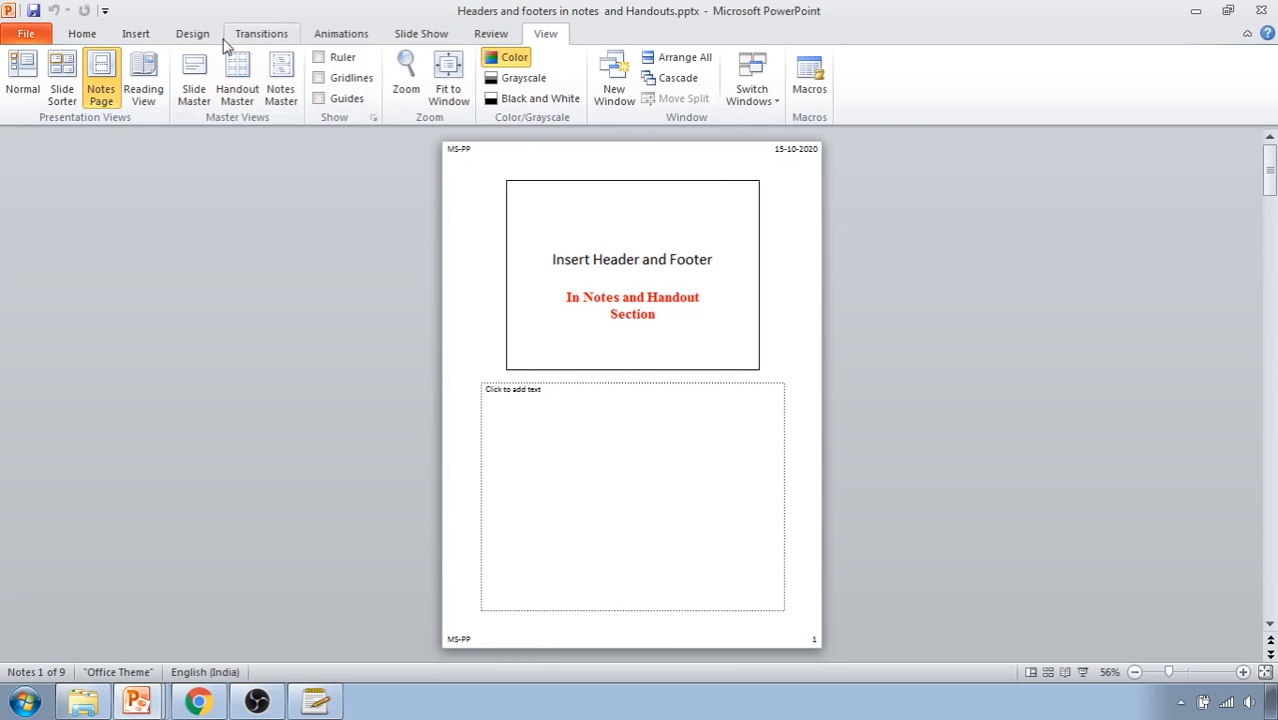
- Include only the automatically updating date and time for notes and handouts
left_click(532, 76)
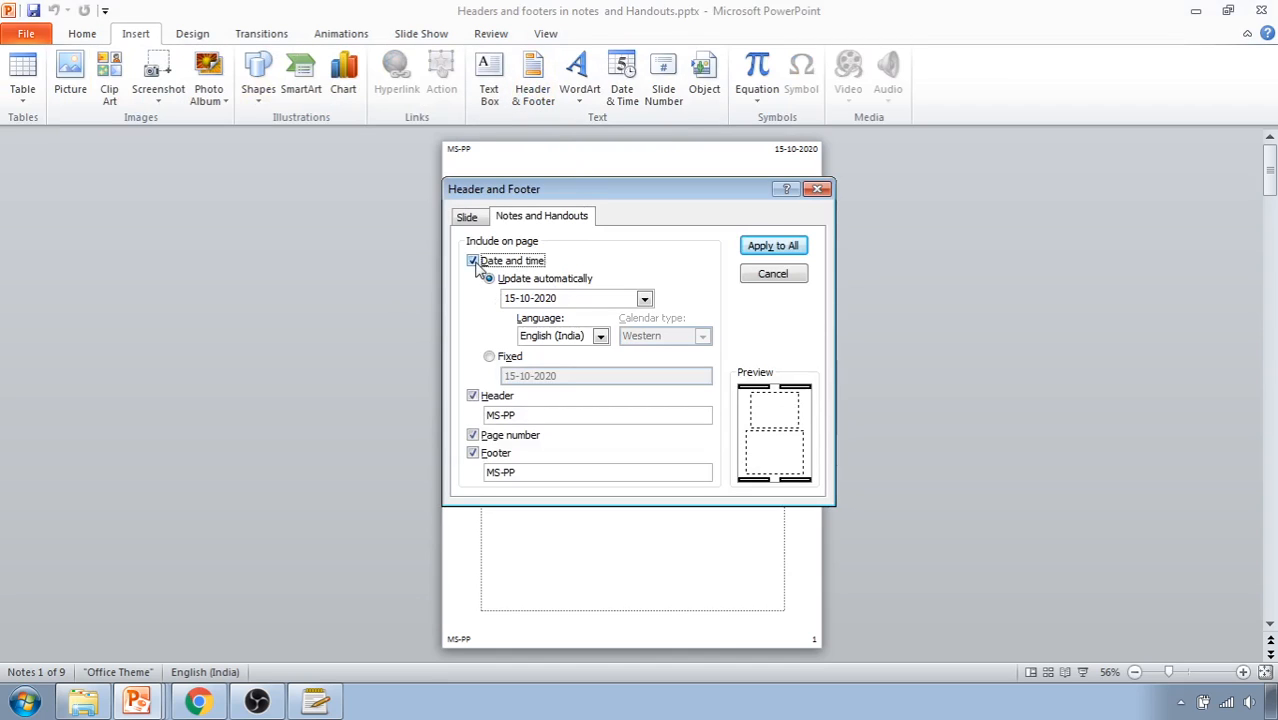
left_click(472, 260)
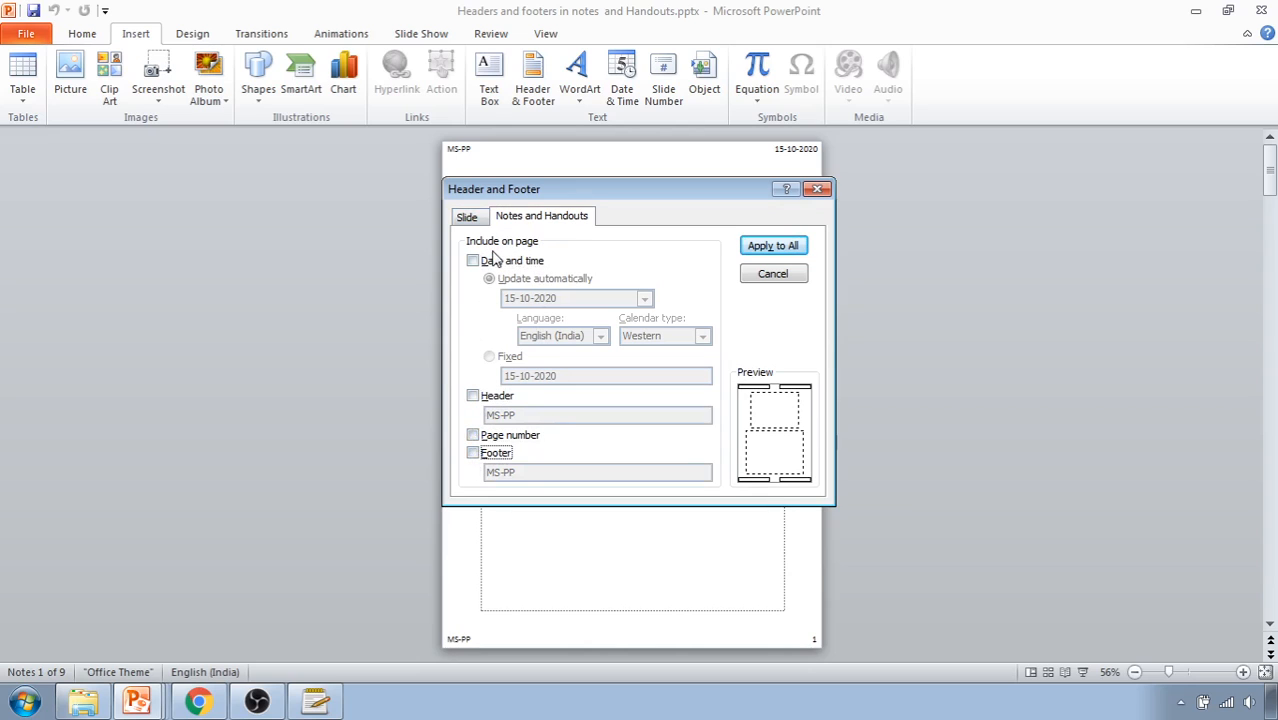
left_click(472, 260)
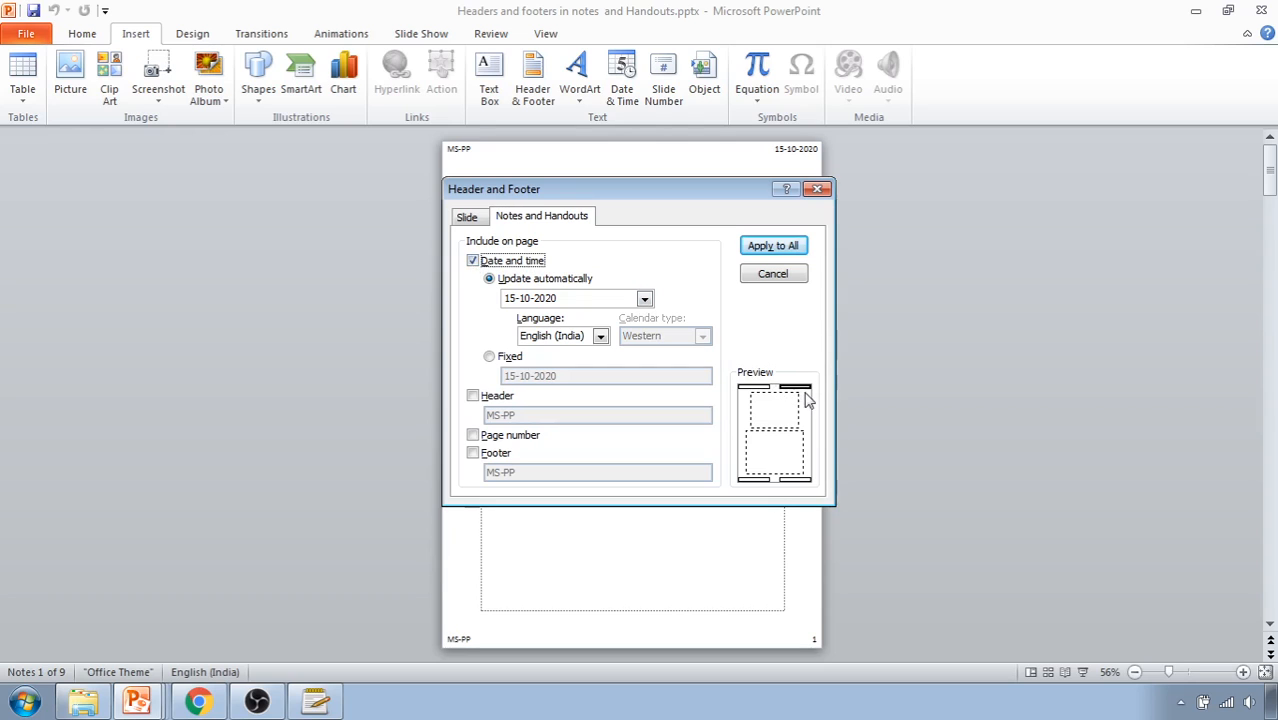
mouse_move(796, 398)
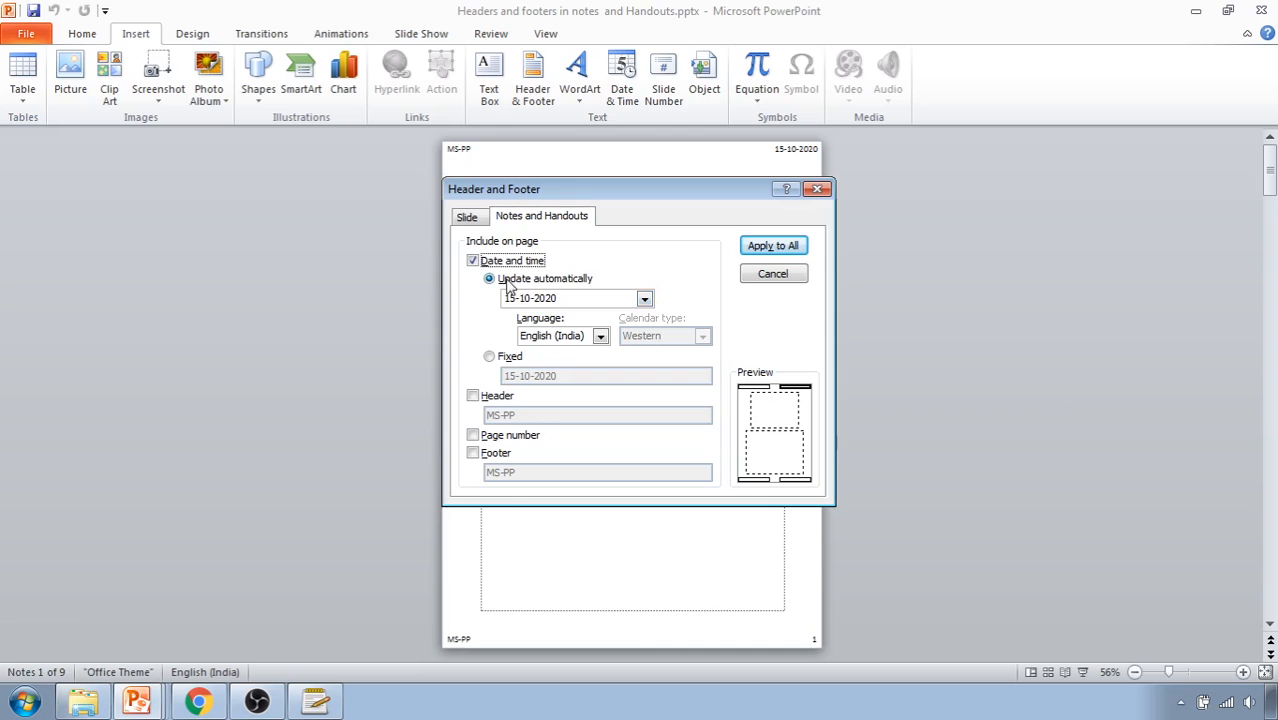
- Use a fixed date, include header, page number and footer, and apply to all notes pages
left_click(490, 356)
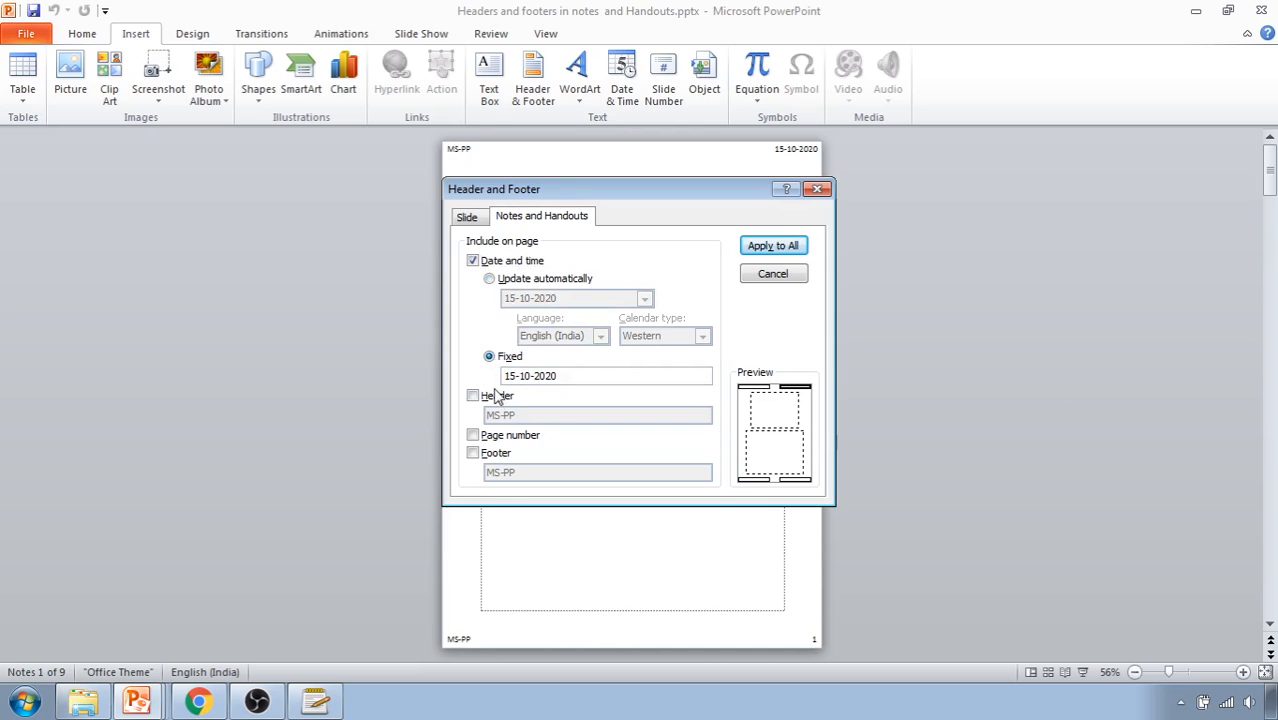
left_click(472, 396)
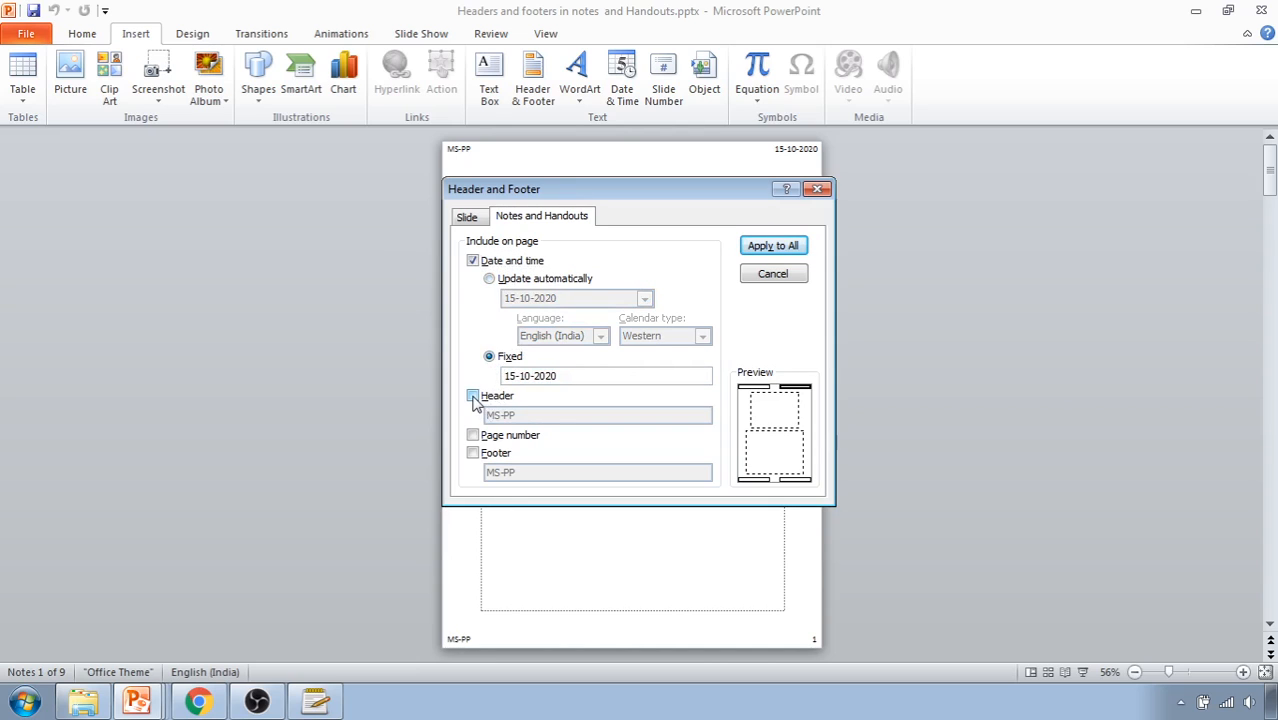
left_click(472, 396)
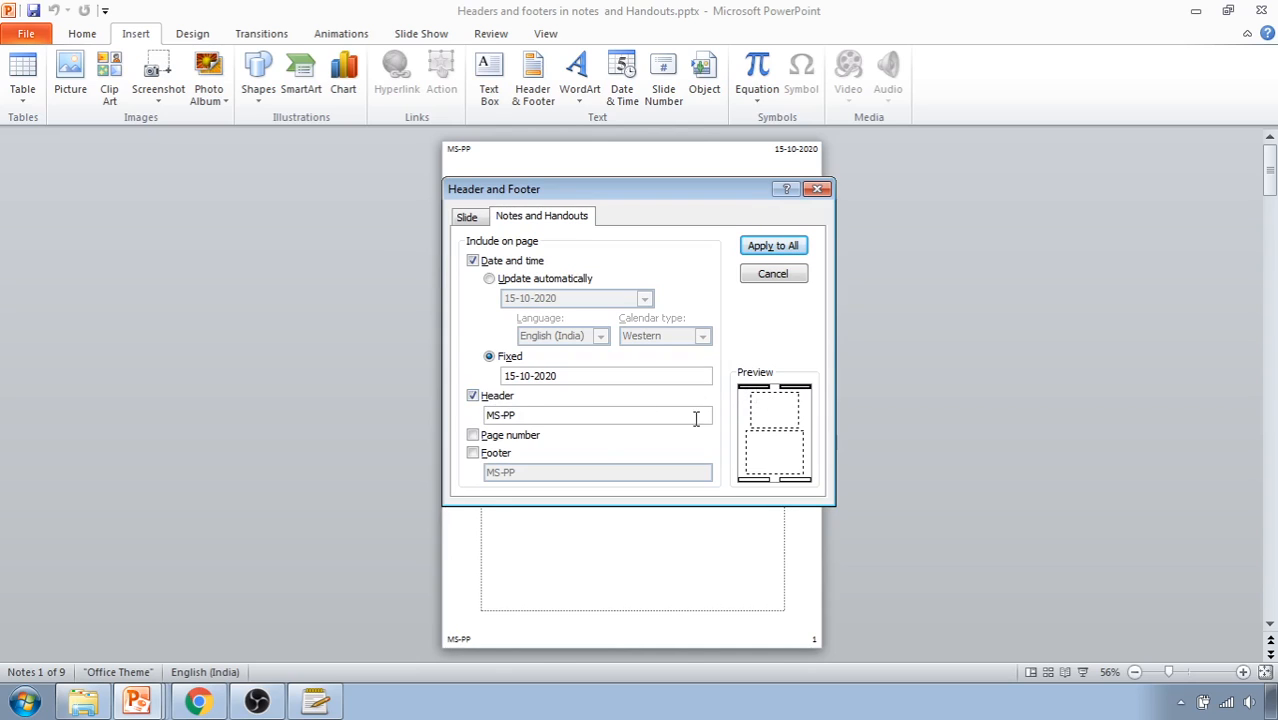
left_click(472, 436)
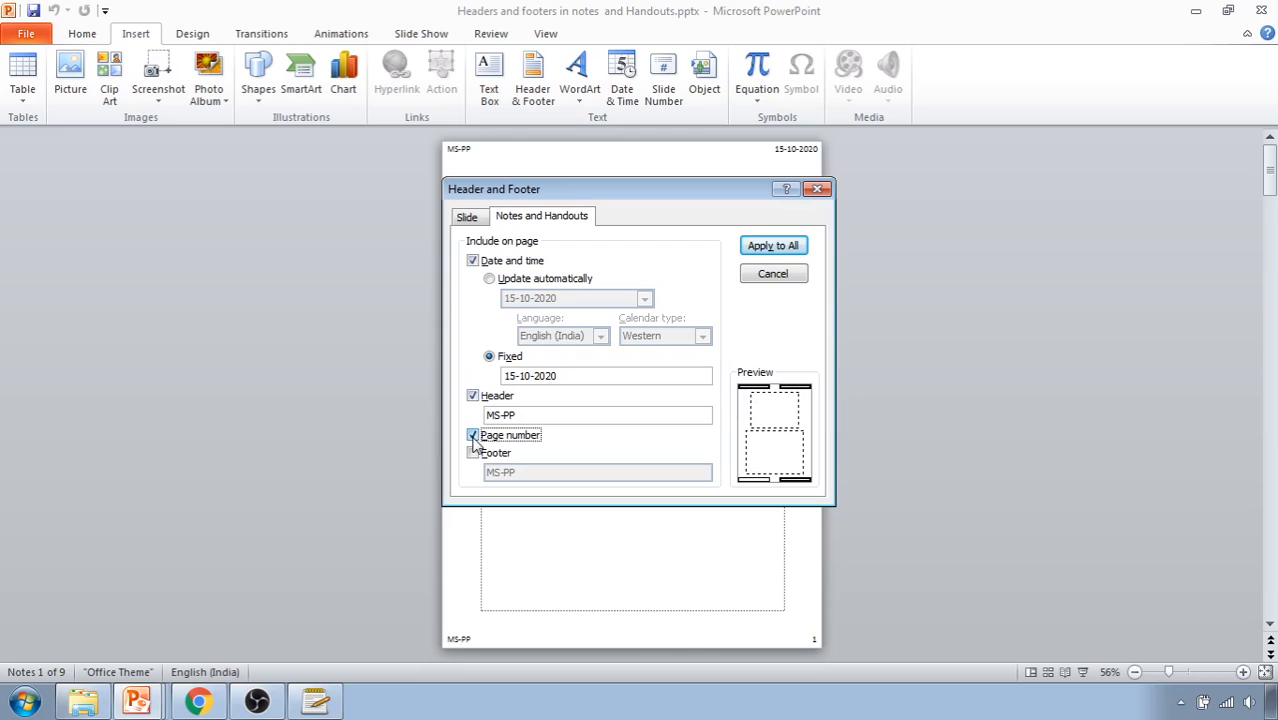
left_click(472, 452)
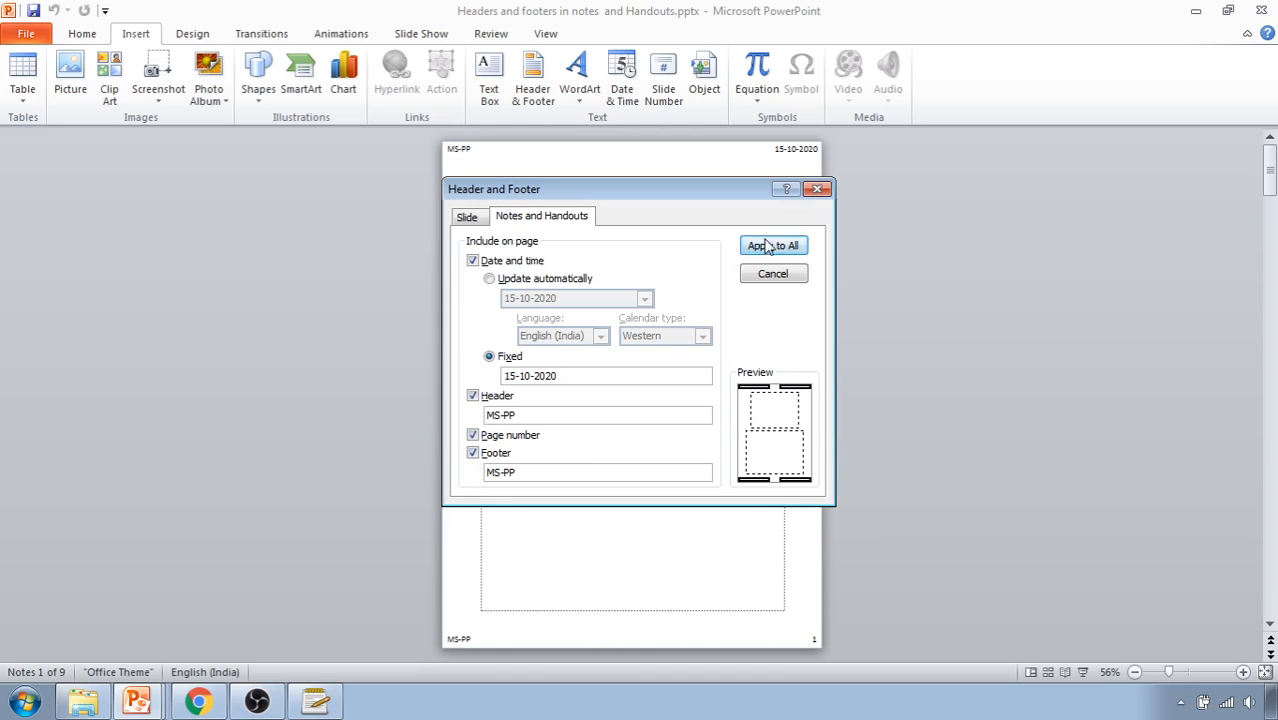
left_click(772, 246)
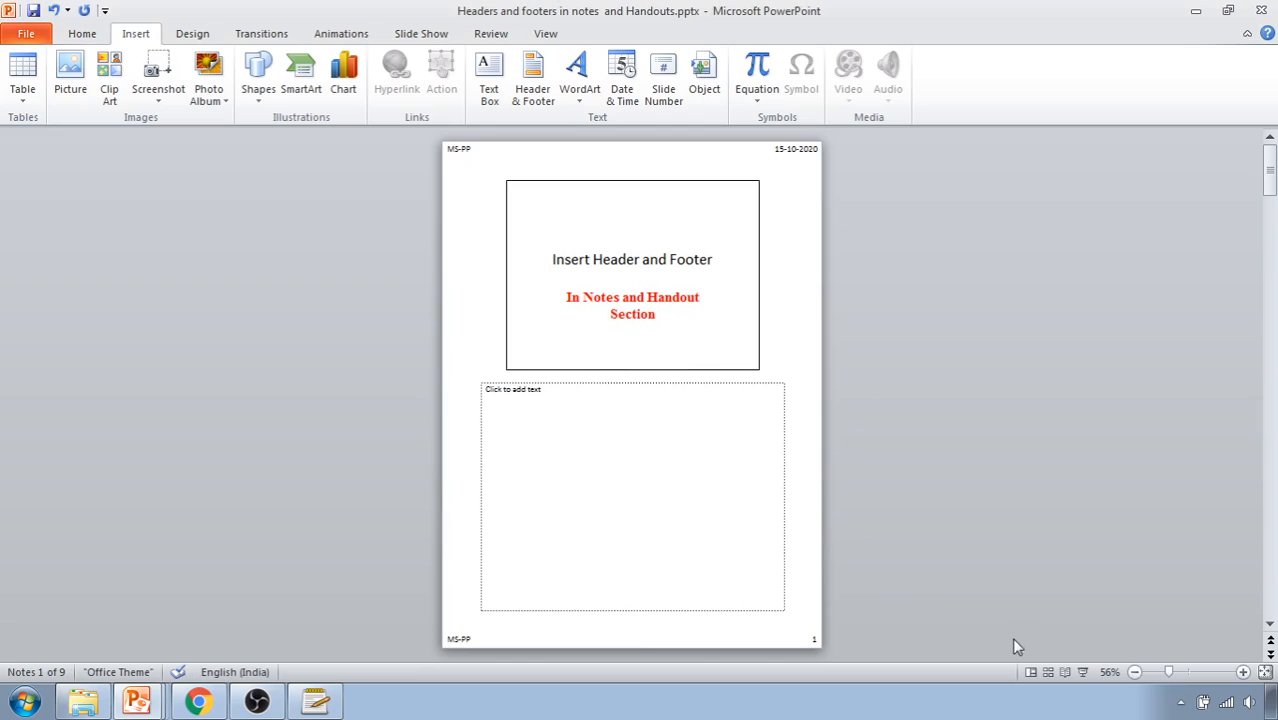
mouse_move(996, 576)
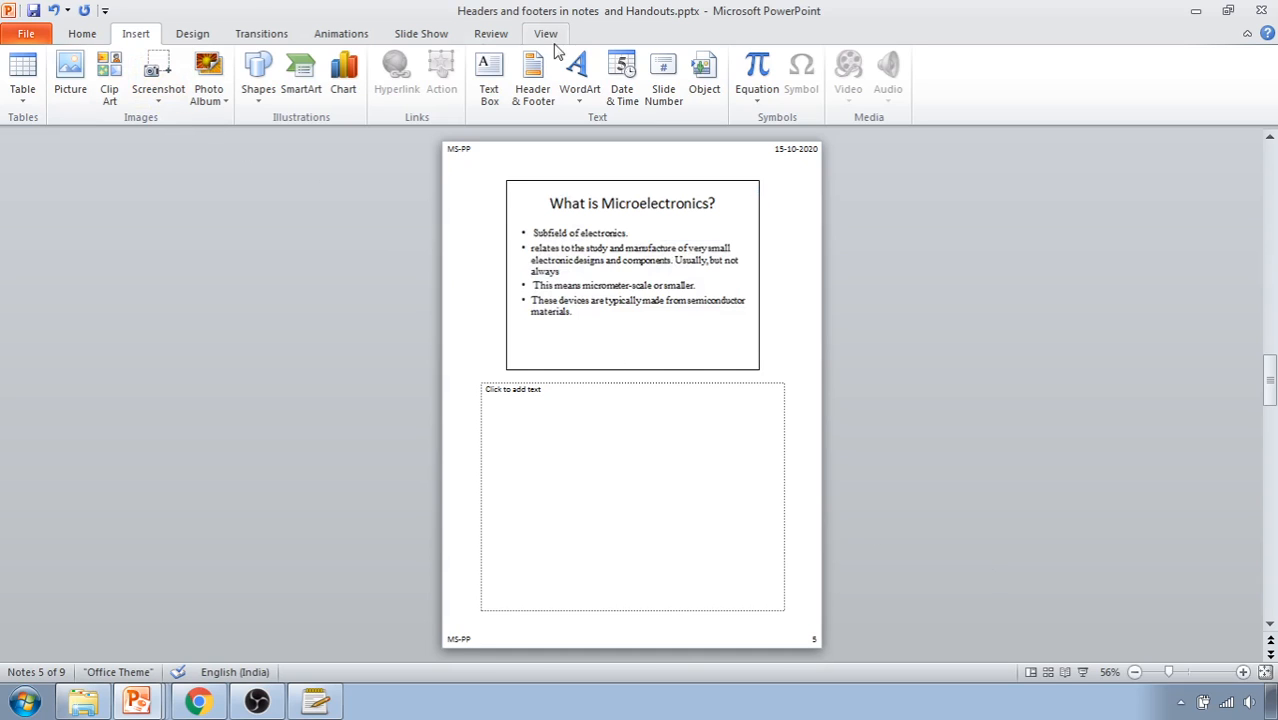
mouse_move(420, 32)
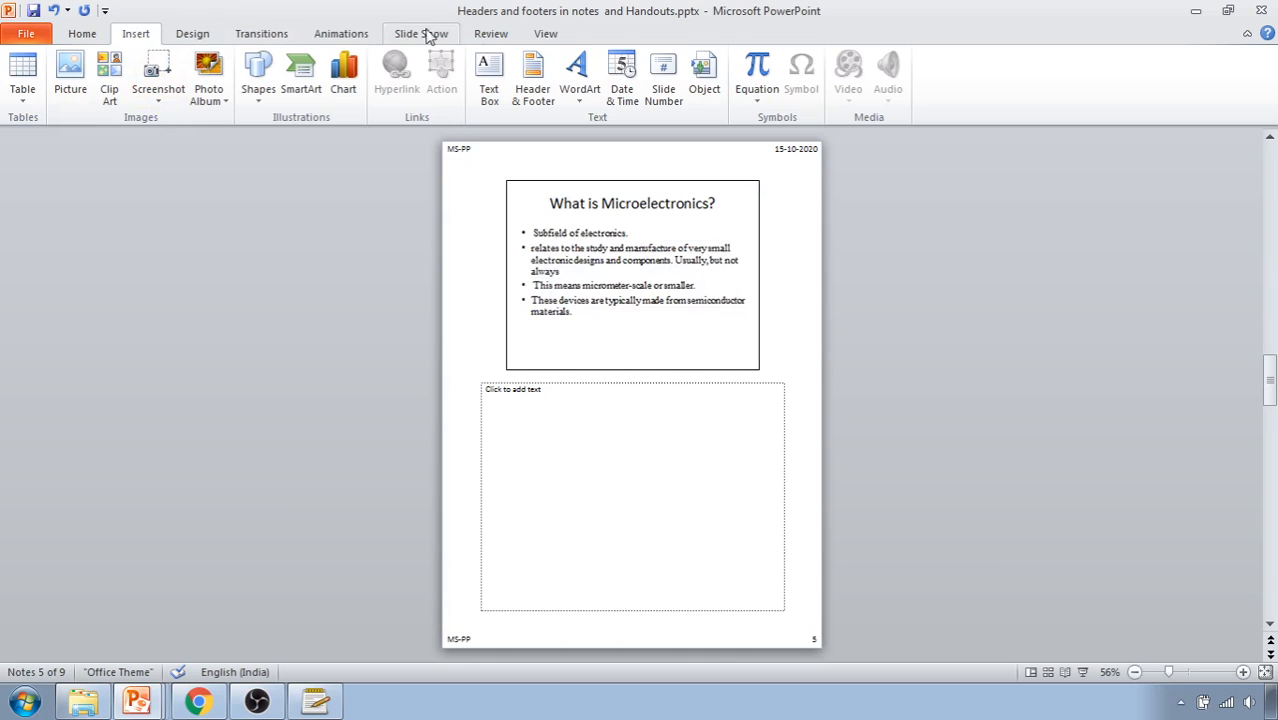
- Switch briefly to Normal view, then back to Notes Page view on slide 5
left_click(544, 32)
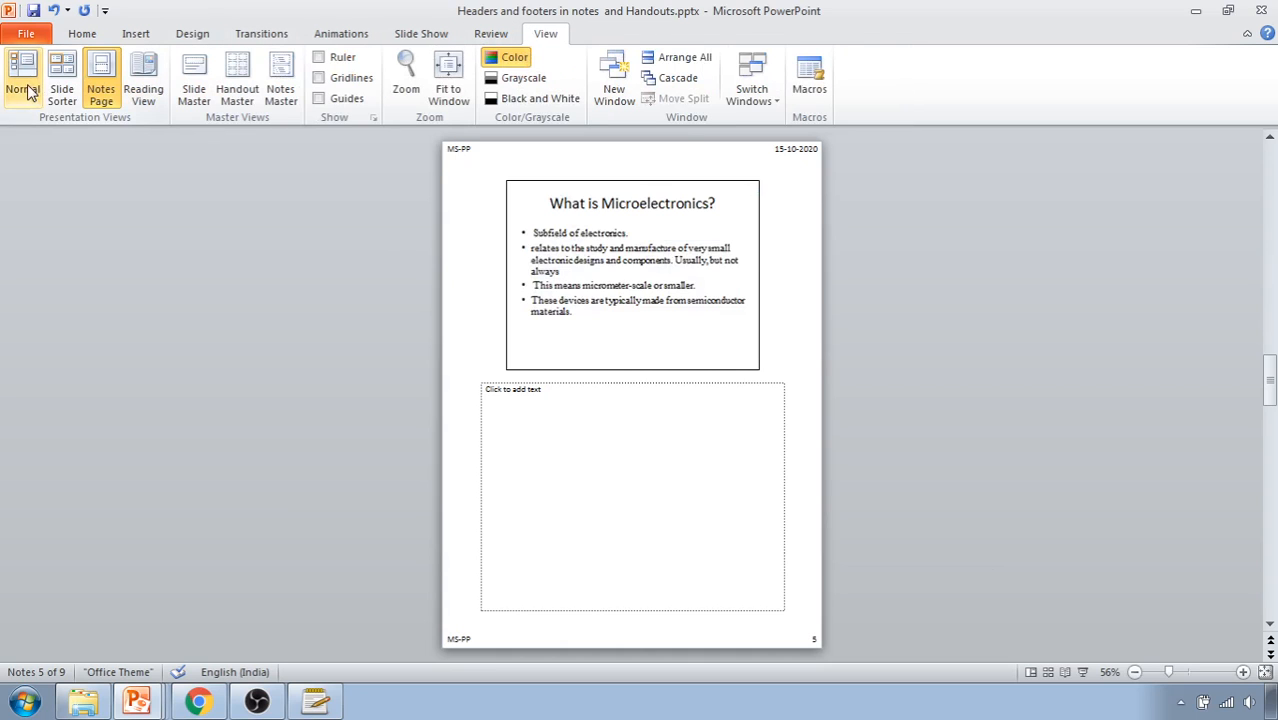
left_click(22, 76)
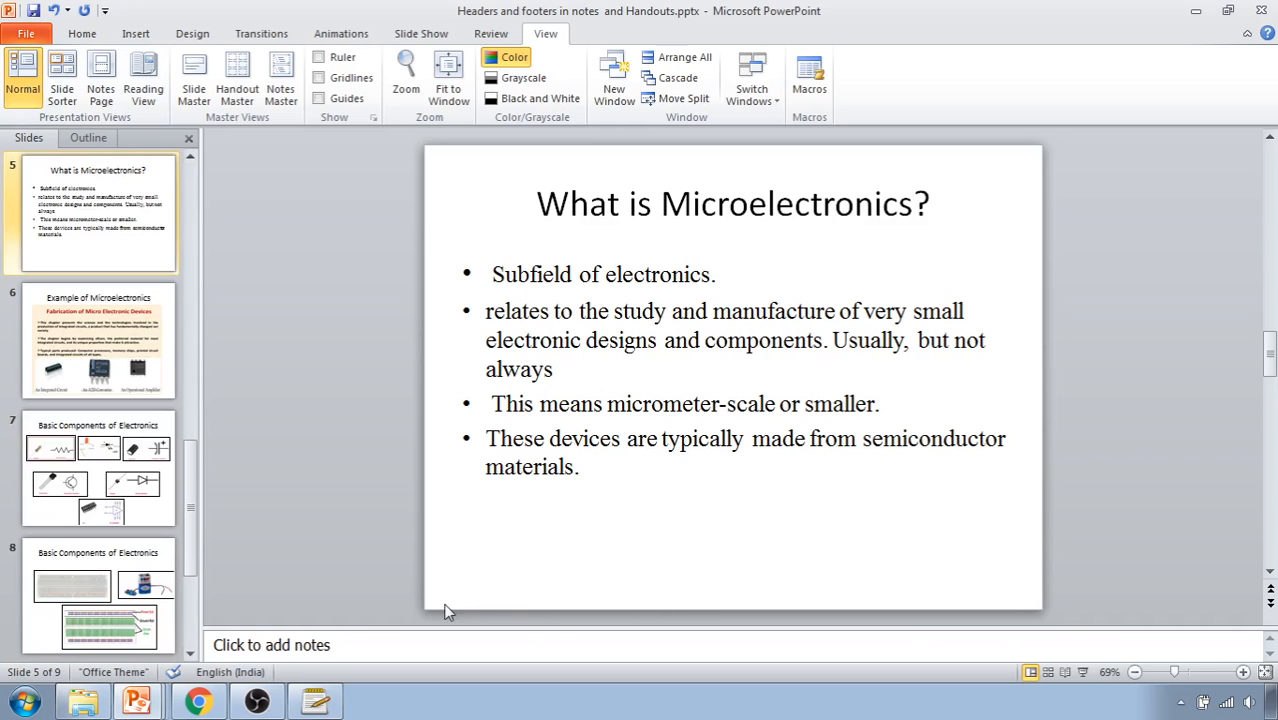
mouse_move(194, 80)
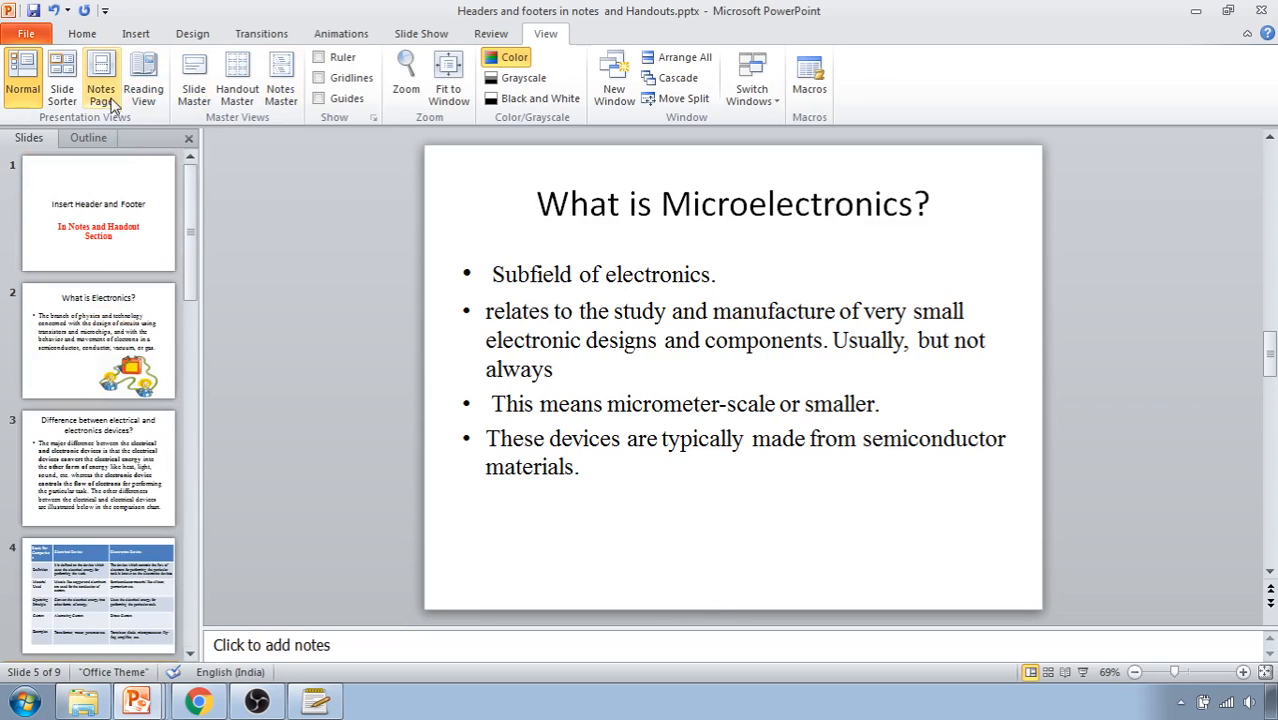
mouse_move(100, 88)
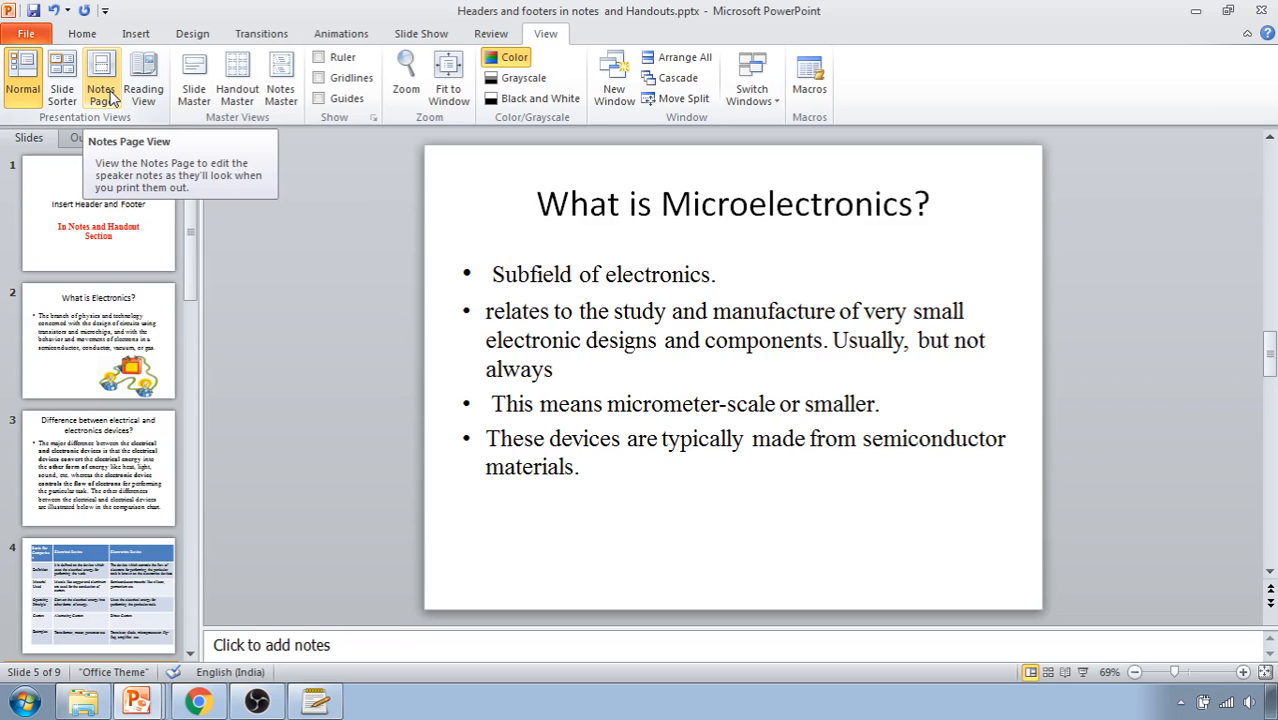
left_click(100, 76)
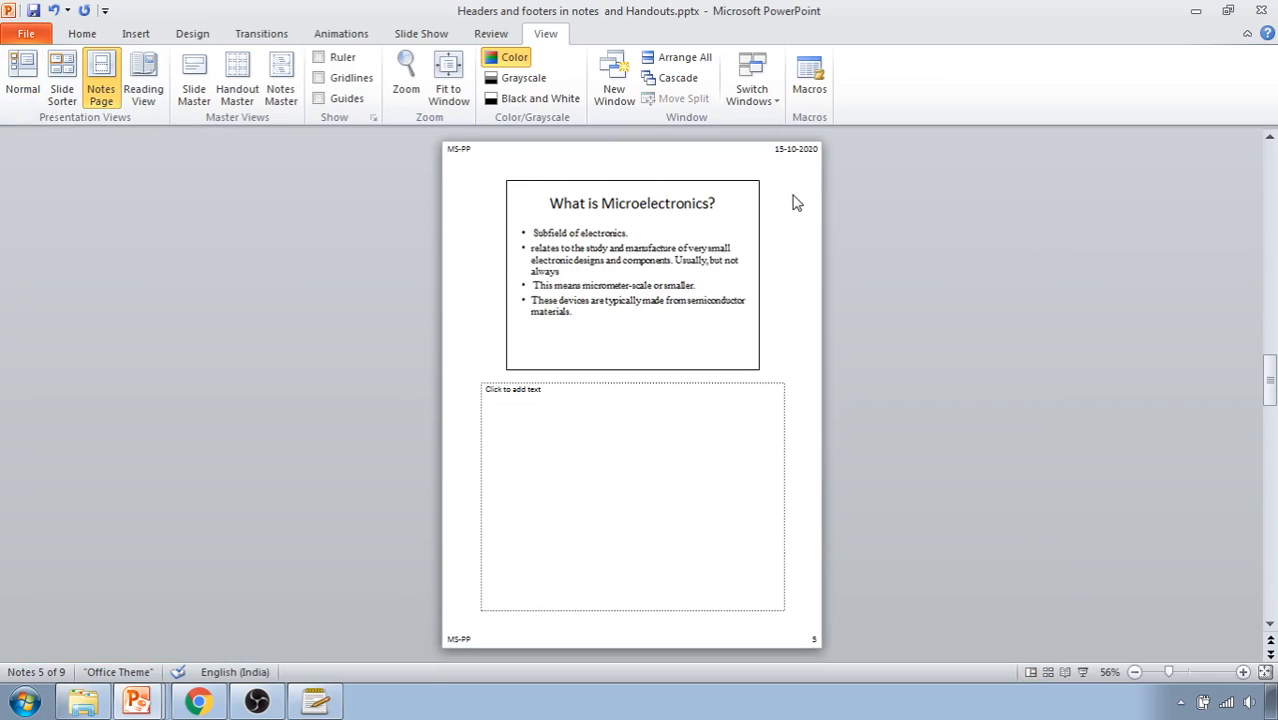
mouse_move(868, 496)
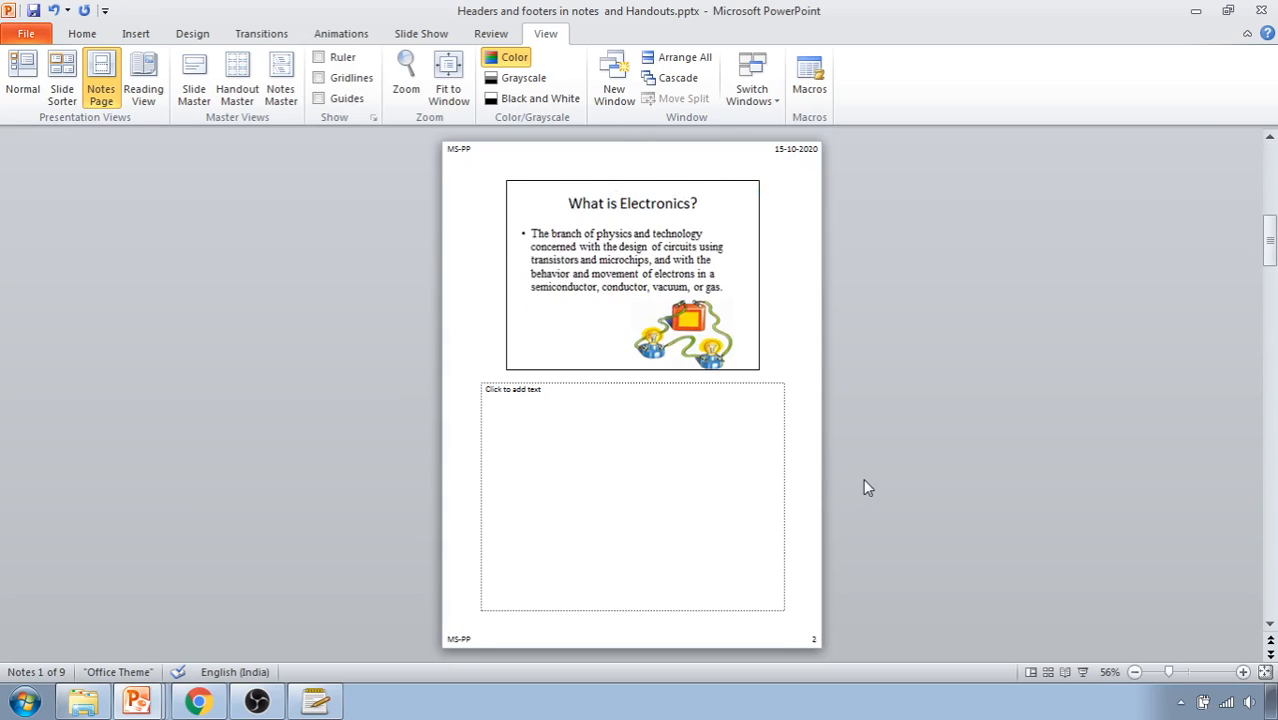
- Review the notes pages showing header, fixed date, footer and page number
left_click(22, 76)
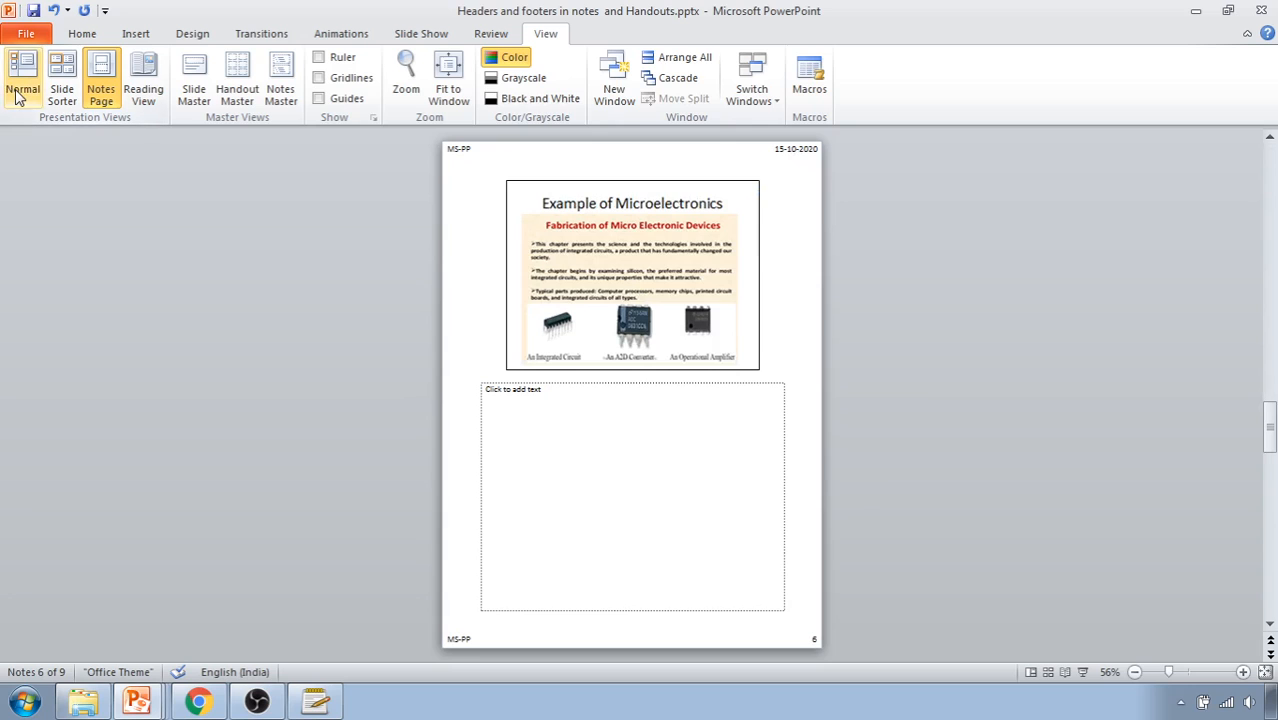
- Return to Normal view on slide 6 and reach the Insert commands
left_click(22, 76)
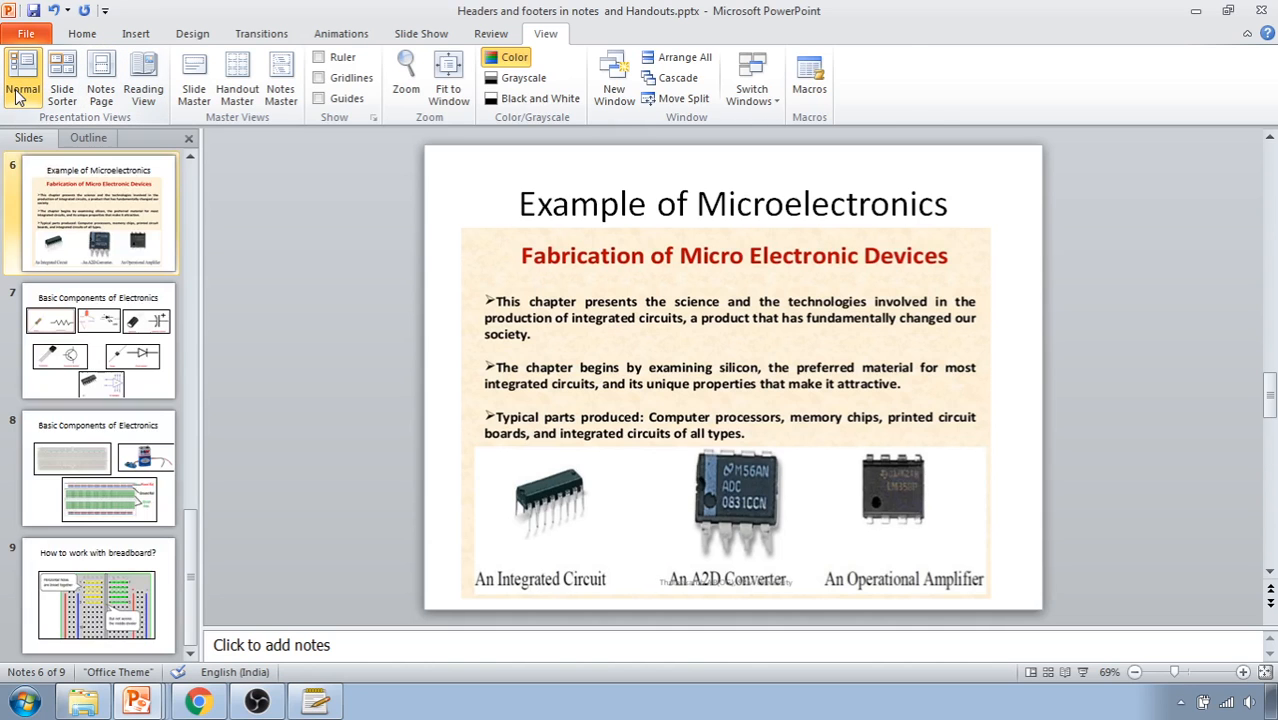
left_click(22, 76)
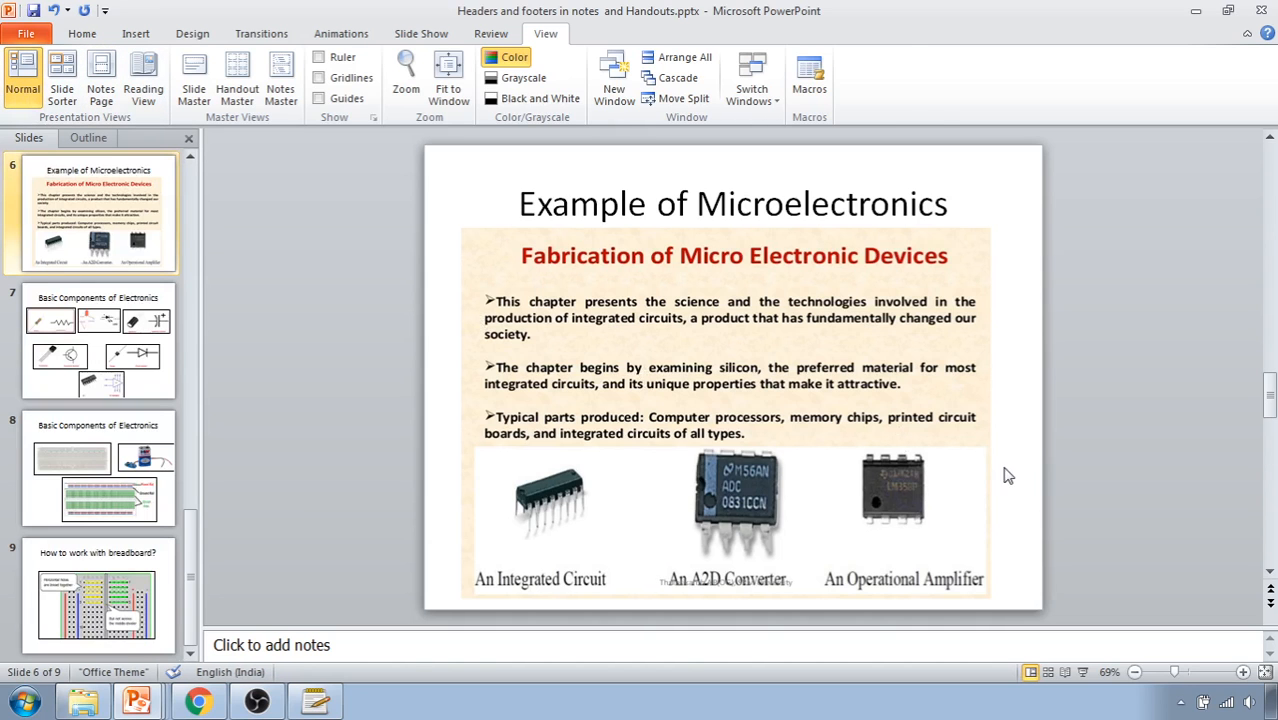
mouse_move(372, 328)
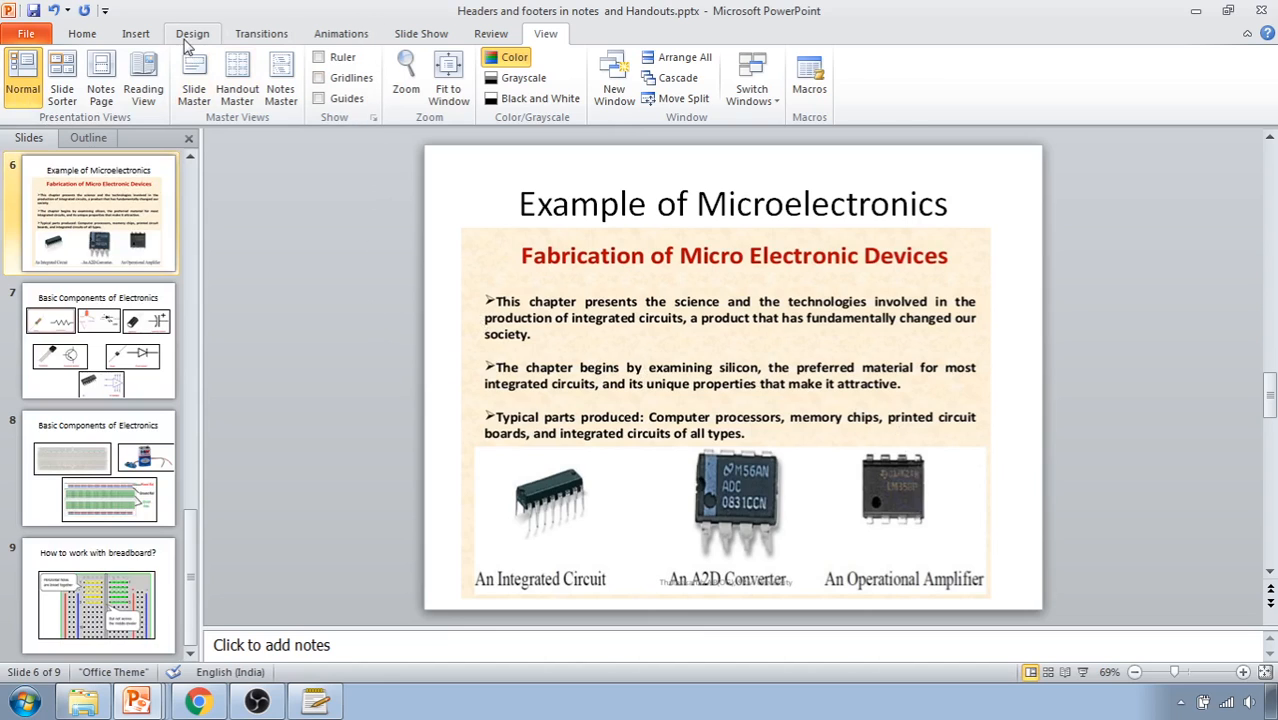
left_click(136, 32)
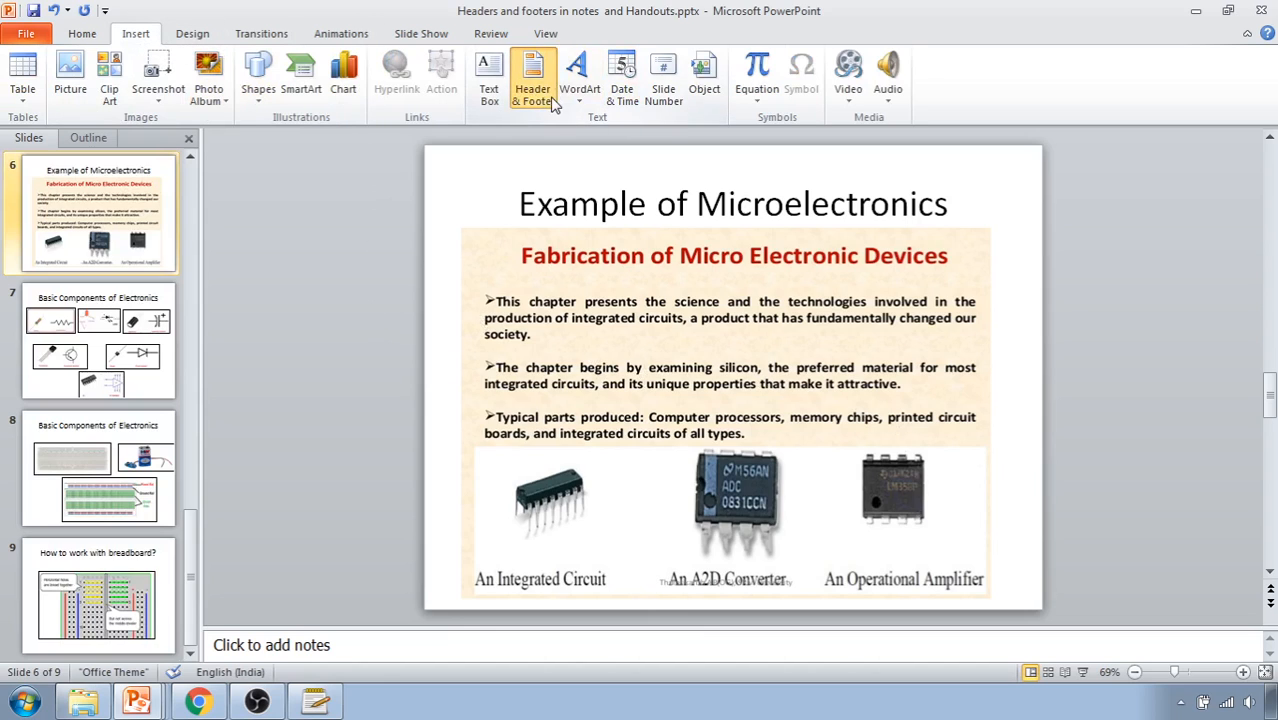
- Check the slide Header and Footer settings are all unticked, then show the title slide
left_click(532, 80)
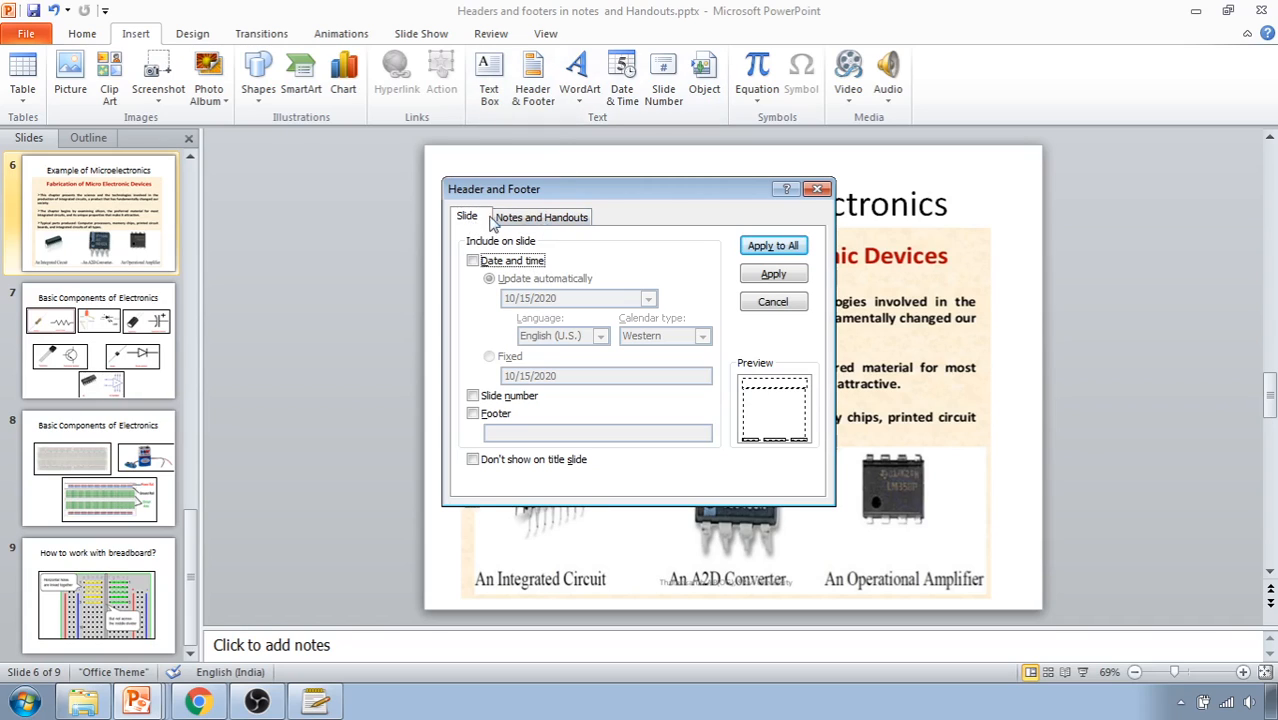
mouse_move(484, 222)
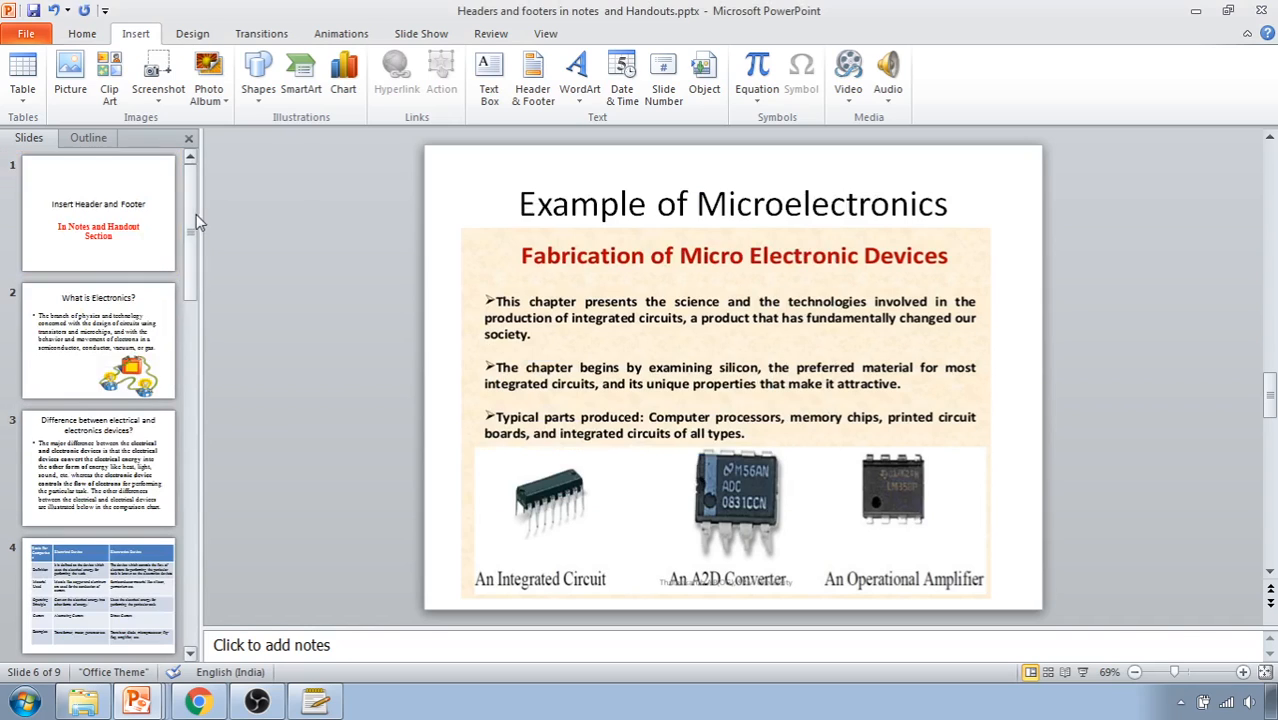
left_click(98, 212)
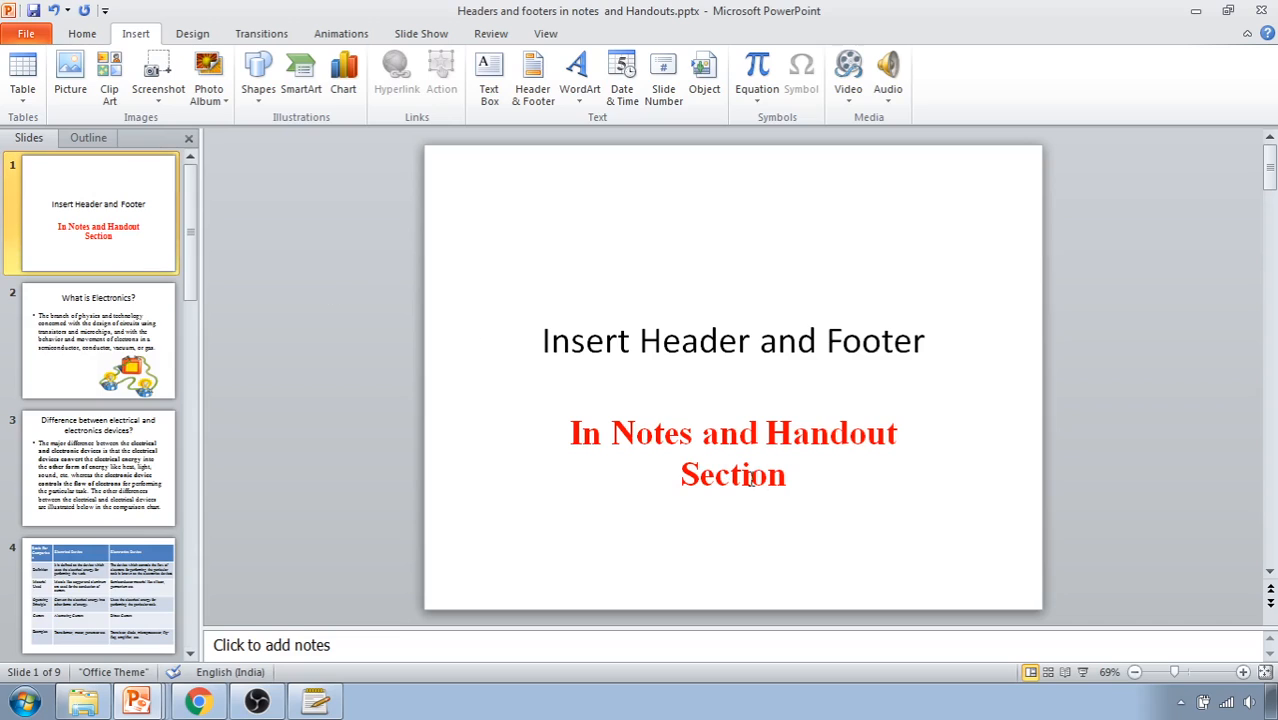